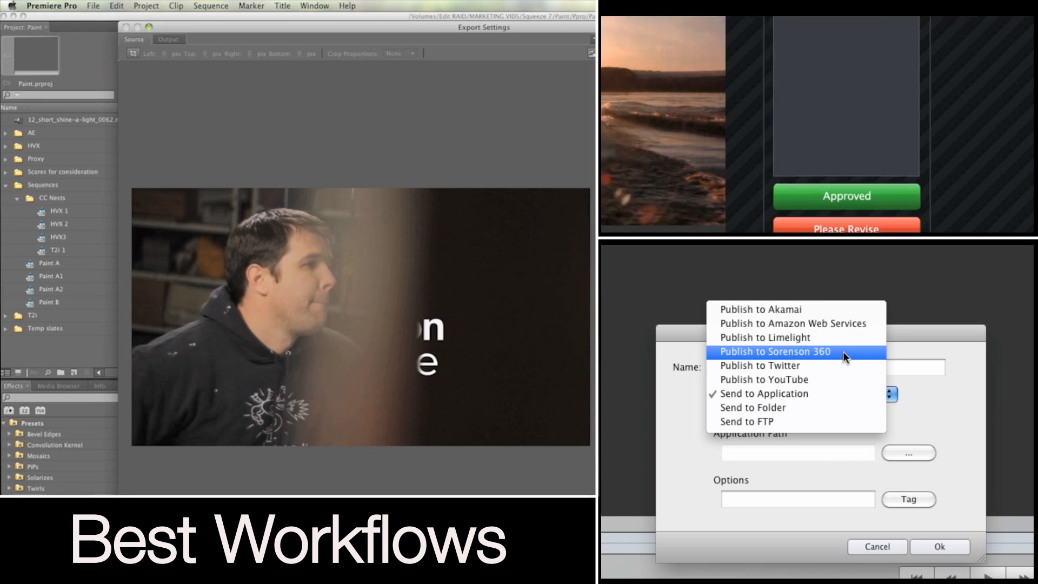
# - Choose Publish to Sorenson 360 as the publish destination
pyautogui.click(774, 351)
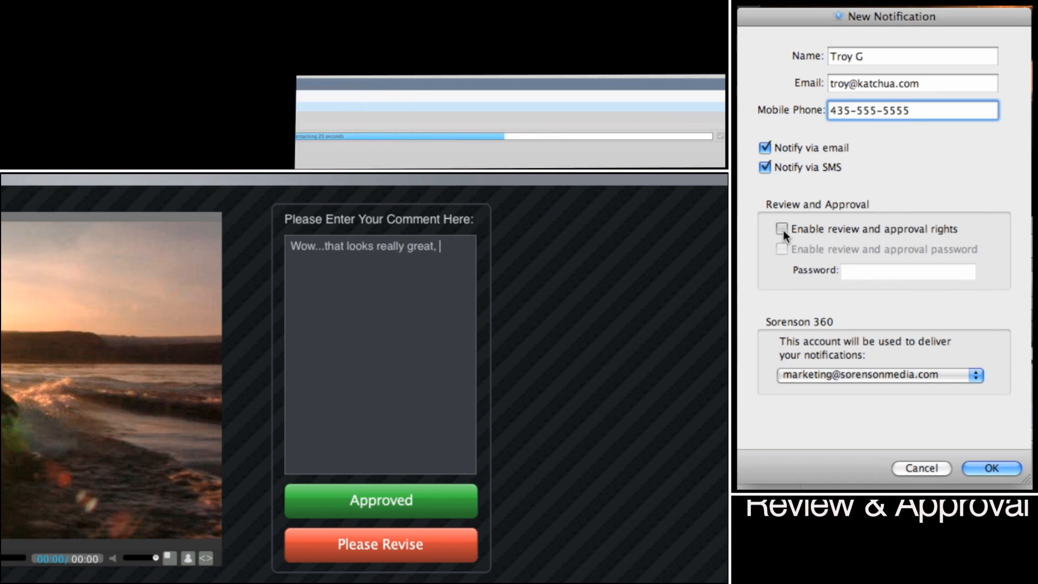
# - Enable review and approval rights for the recipient and select a different Sorenson 360 account
pyautogui.click(967, 375)
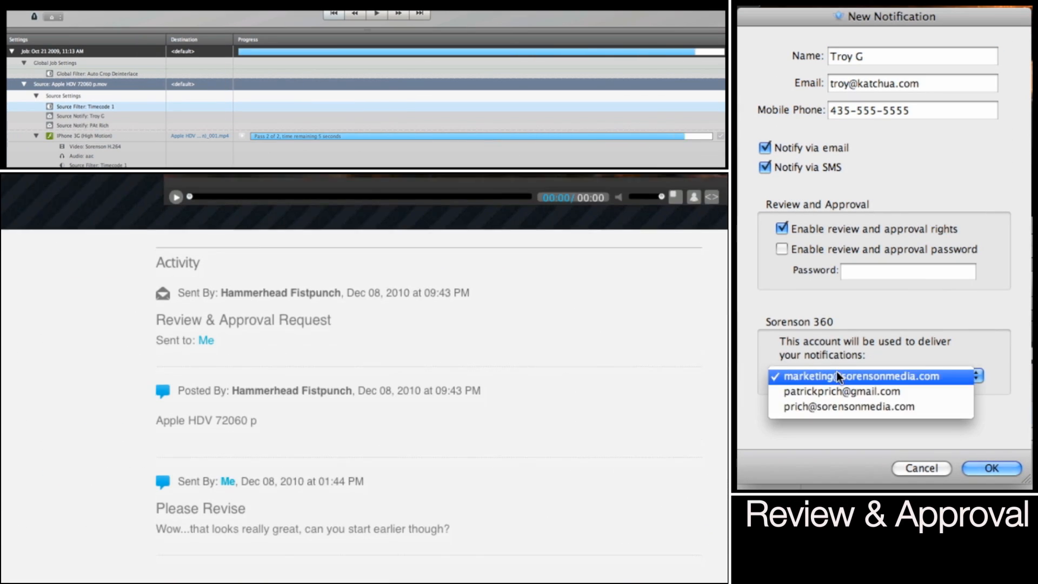
pyautogui.click(847, 405)
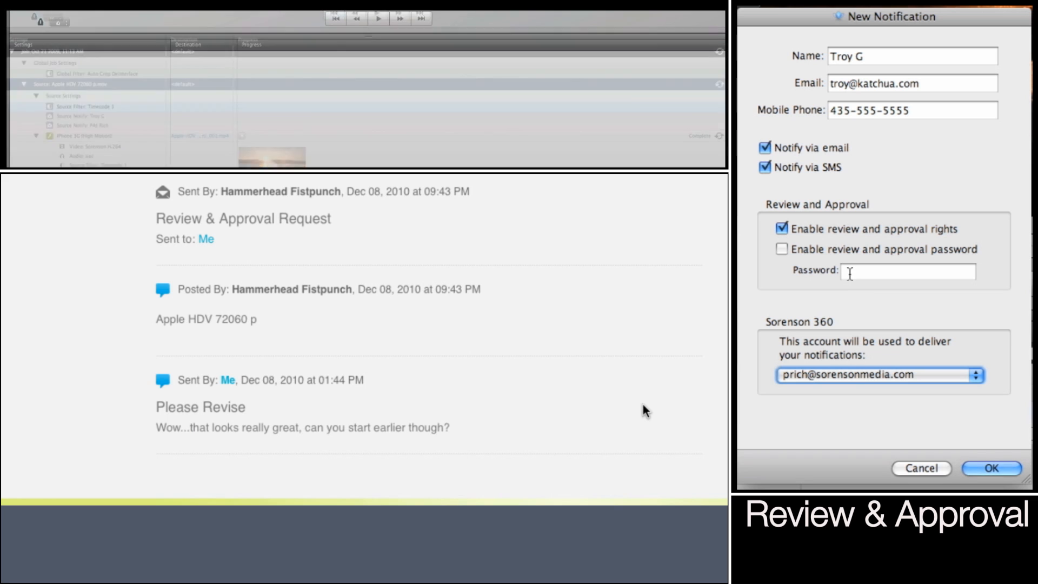